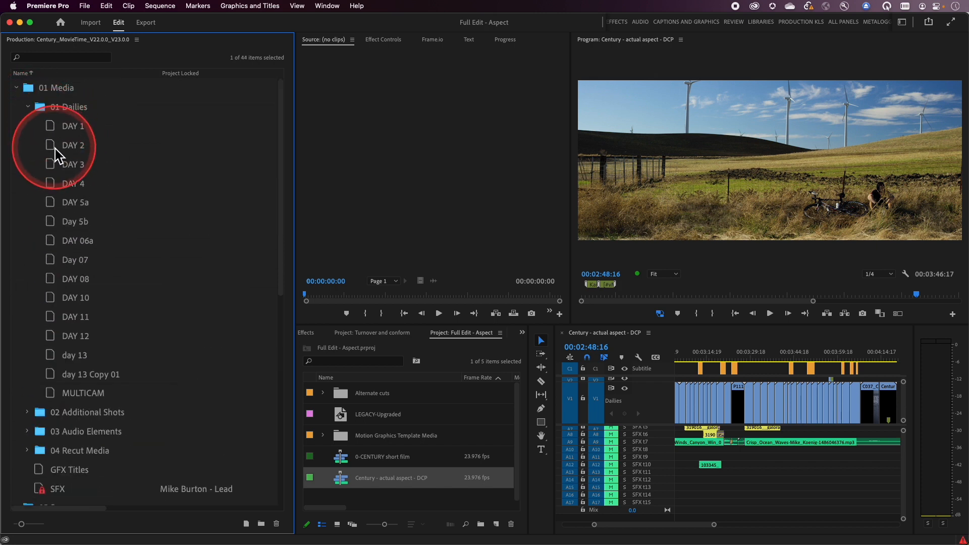
- Open the DAY 1 dailies project and duplicate one of its clips
double_click(73, 127)
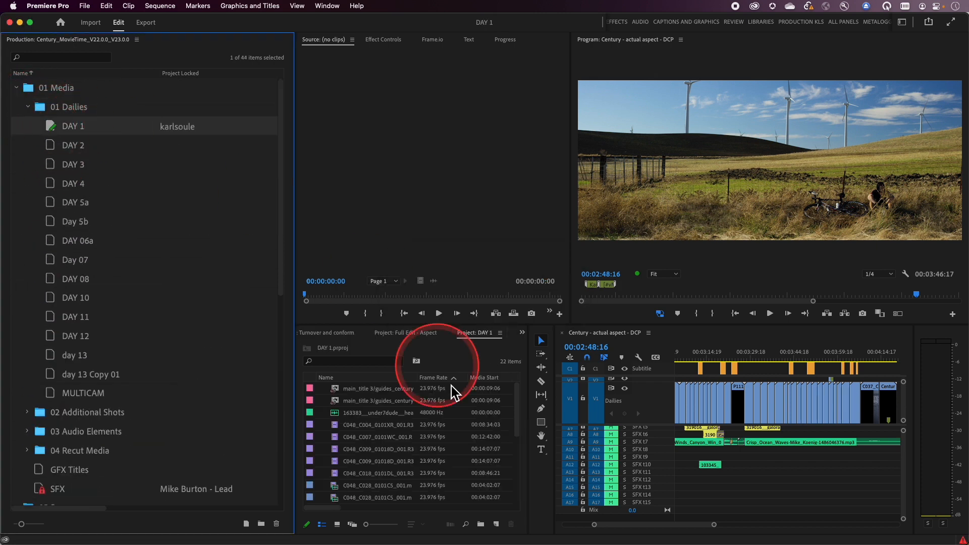
left_click(377, 449)
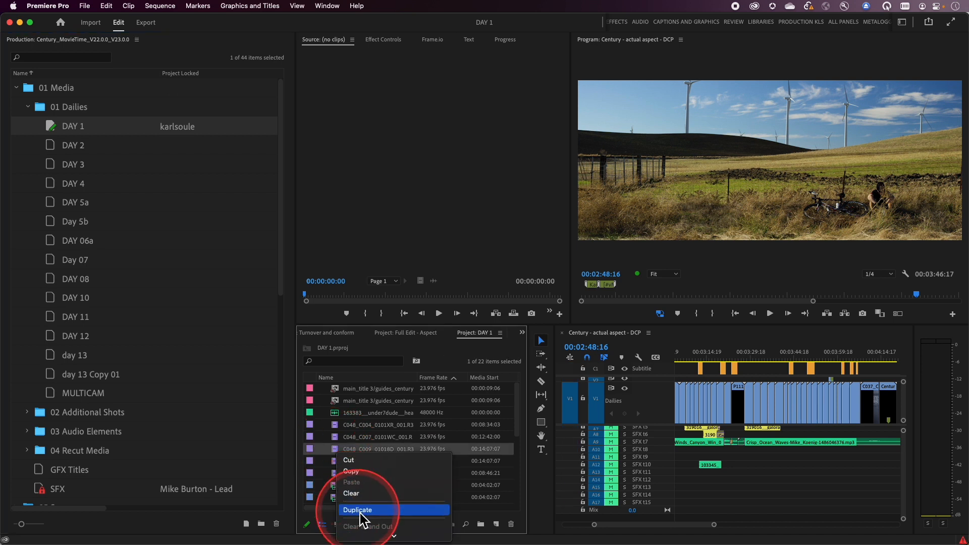
left_click(358, 510)
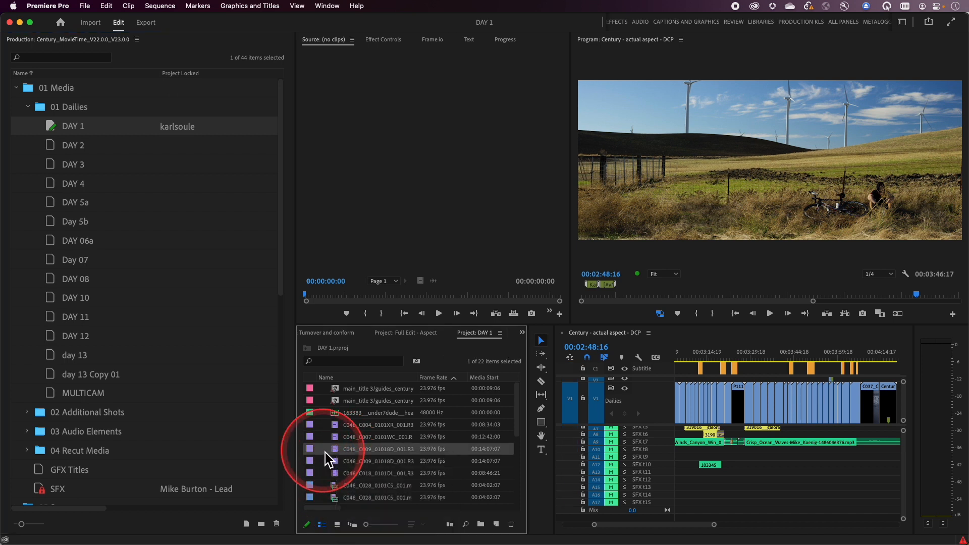
mouse_move(328, 460)
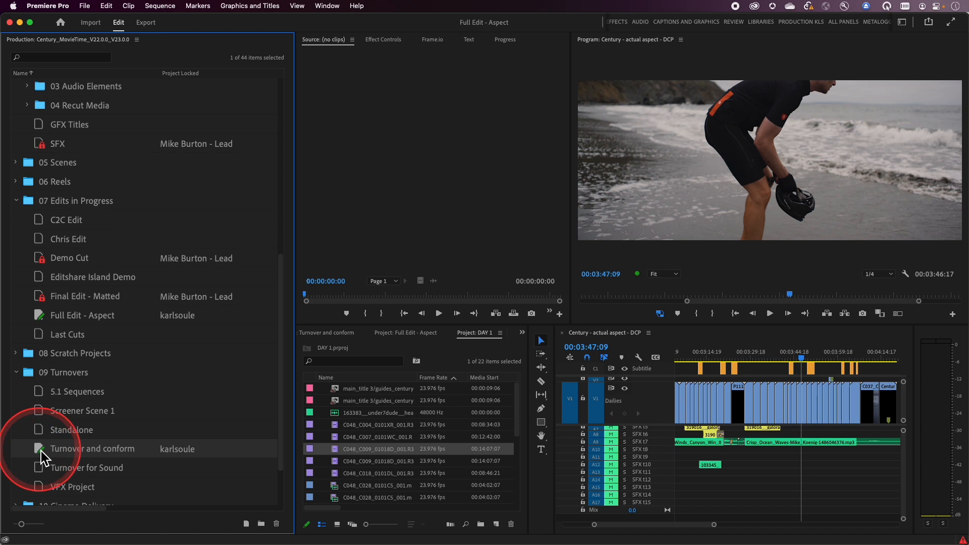
- Copy the Century - actual aspect - DCP sequence from Full Edit - Aspect into Turnover and conform
double_click(93, 449)
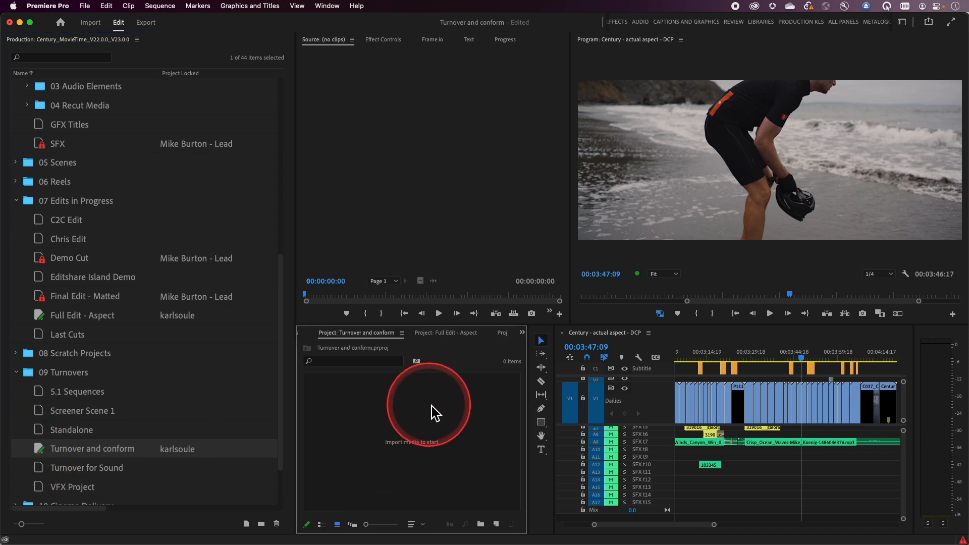
left_click(444, 333)
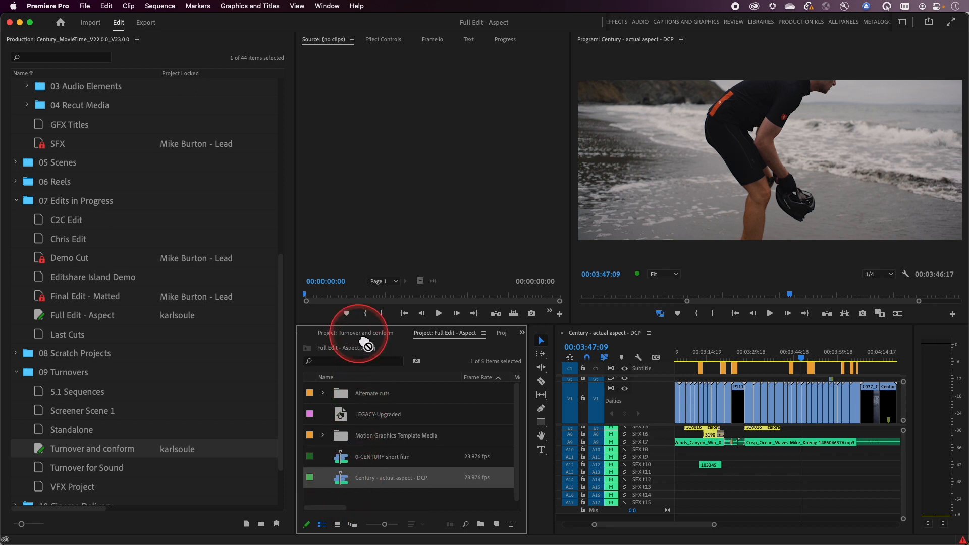
left_click(356, 333)
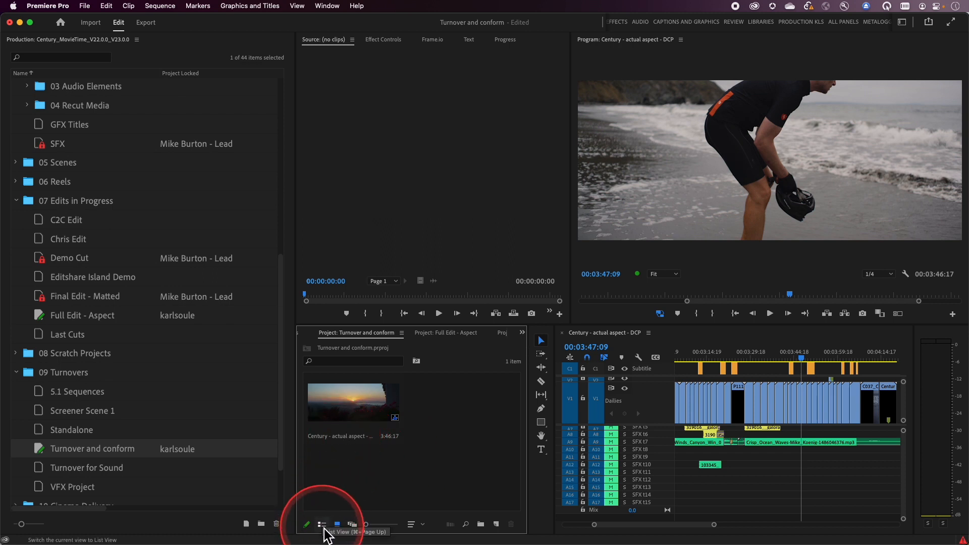
- Rename the copied sequence to 'TURNOVER 1 Century - actual aspect - DCP' and open it in the timeline
left_click(322, 524)
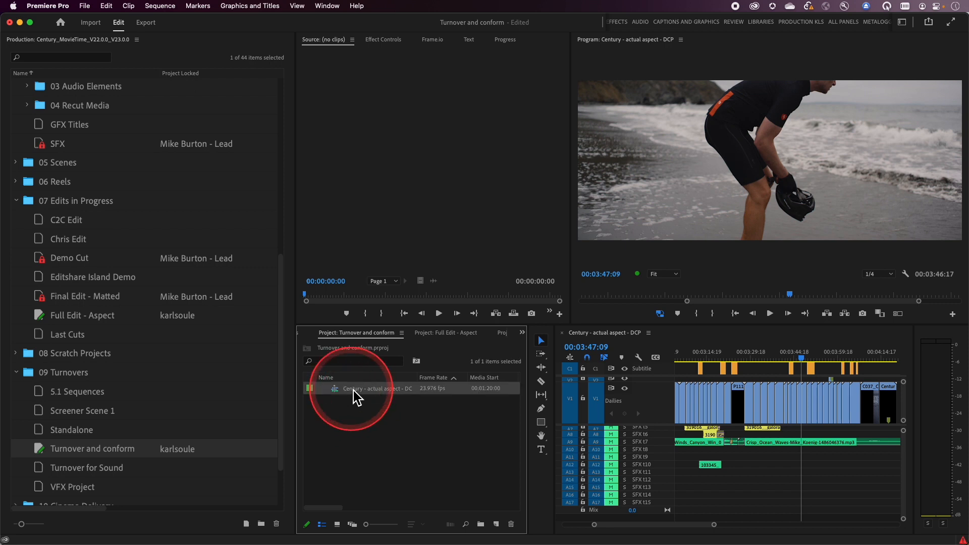
double_click(368, 389)
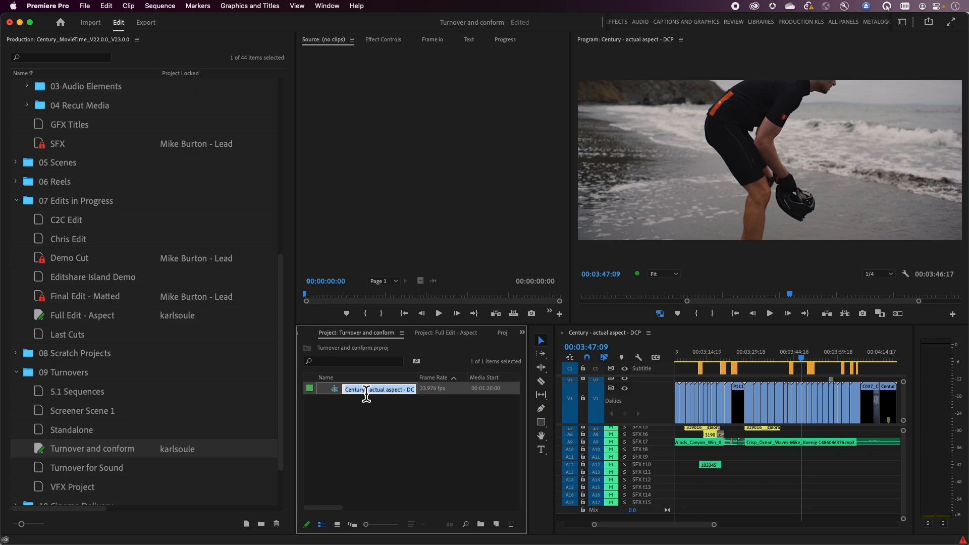
double_click(368, 390)
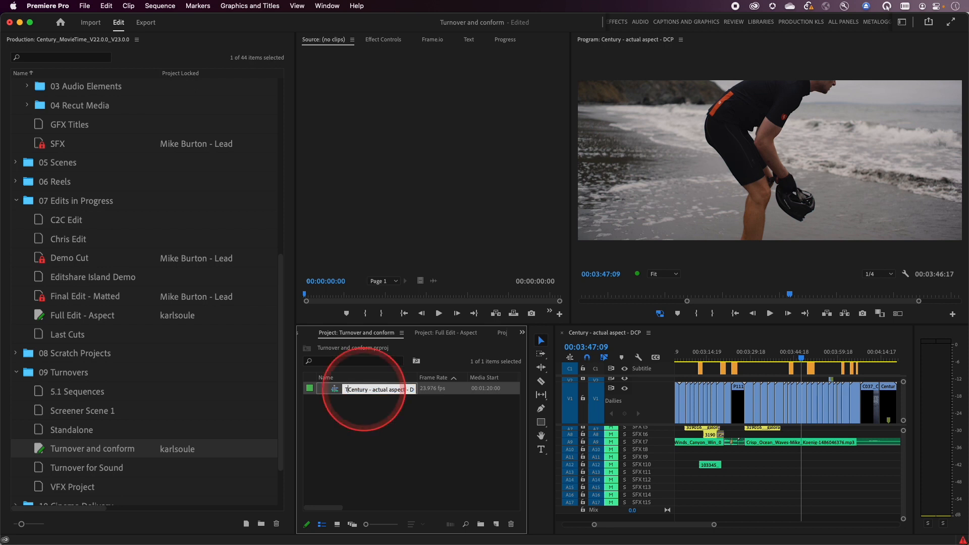
type("TURNOVER 1")
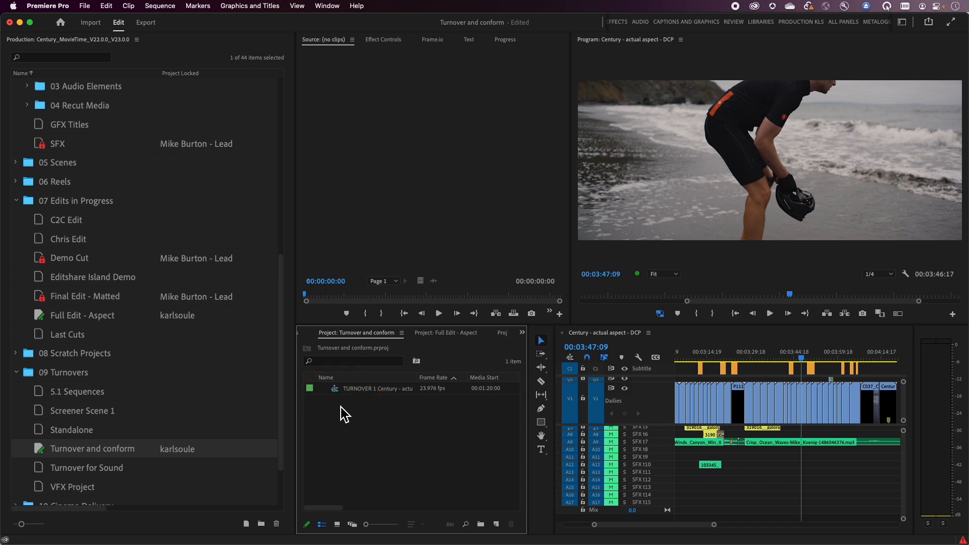
double_click(358, 388)
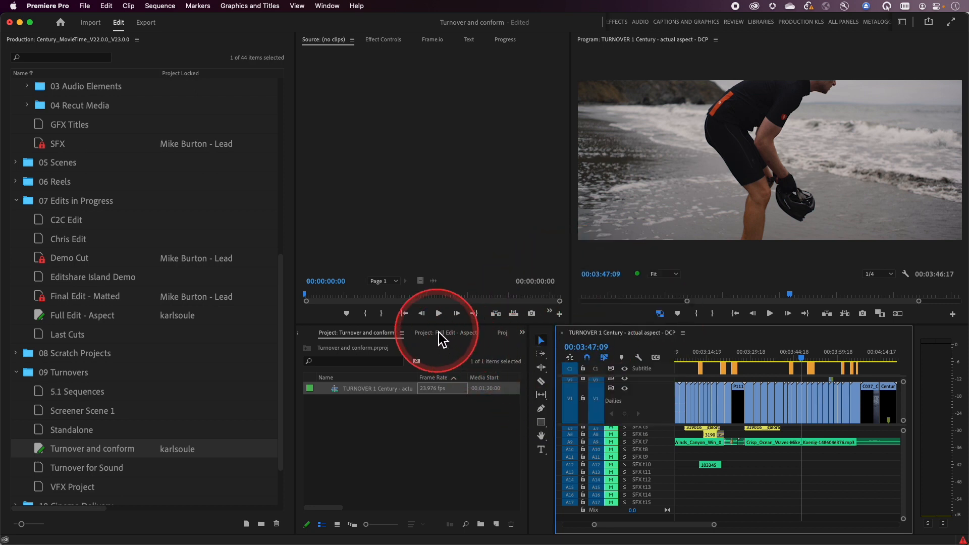
- Close the Full Edit - Aspect project
left_click(443, 333)
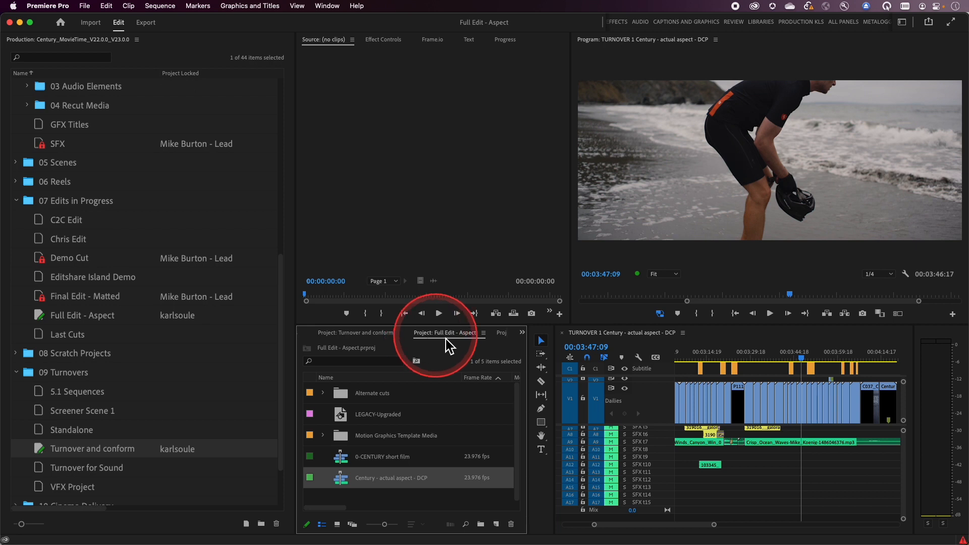
left_click(484, 333)
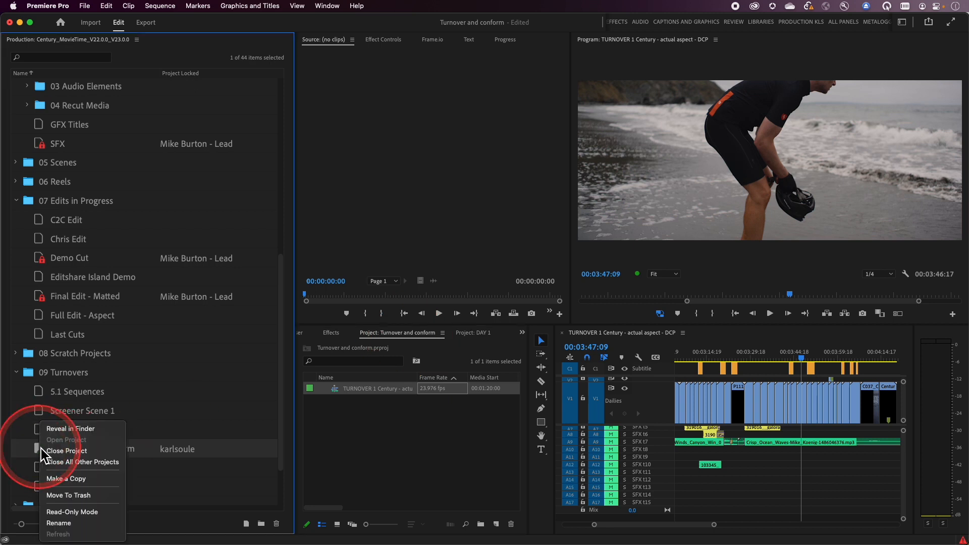
mouse_move(82, 462)
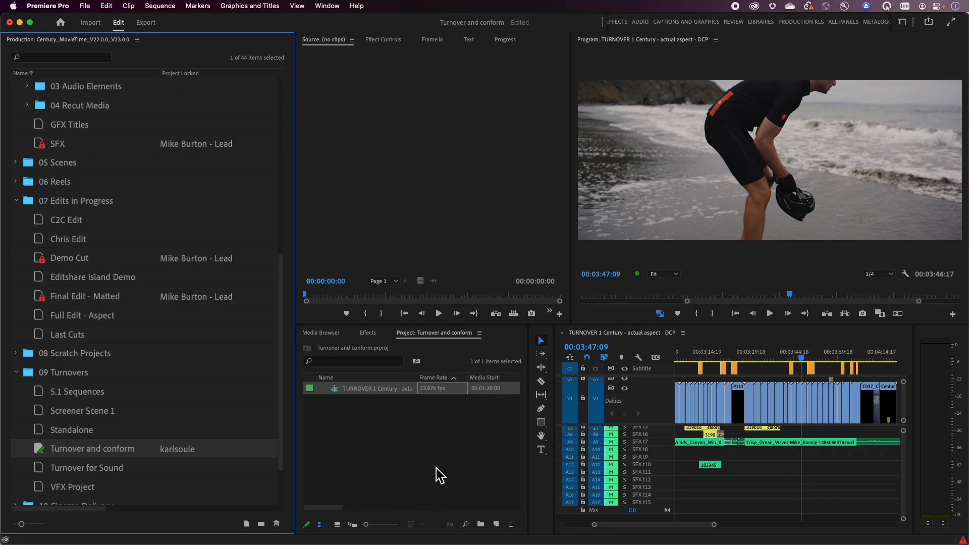
- Close all projects except Turnover and conform, shutting the DAY 1 project
left_click(439, 465)
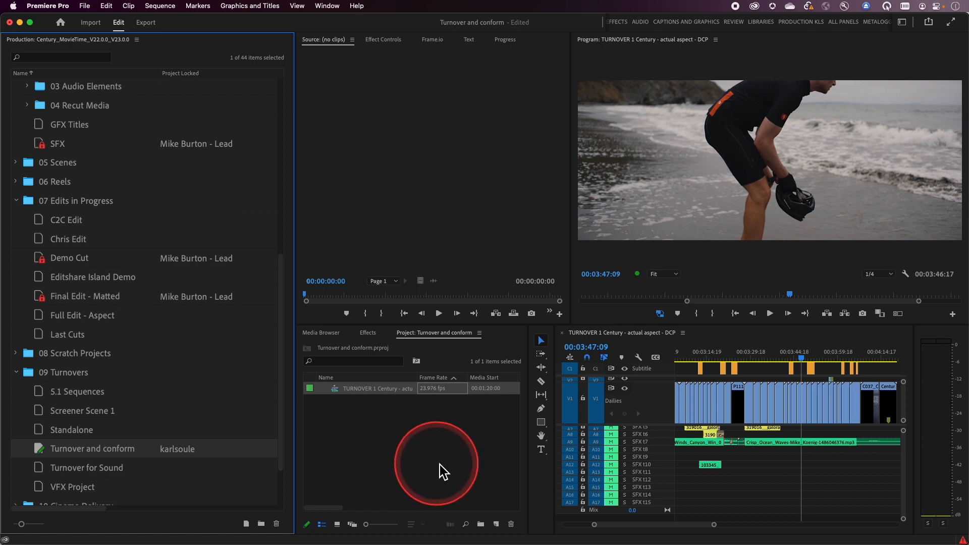